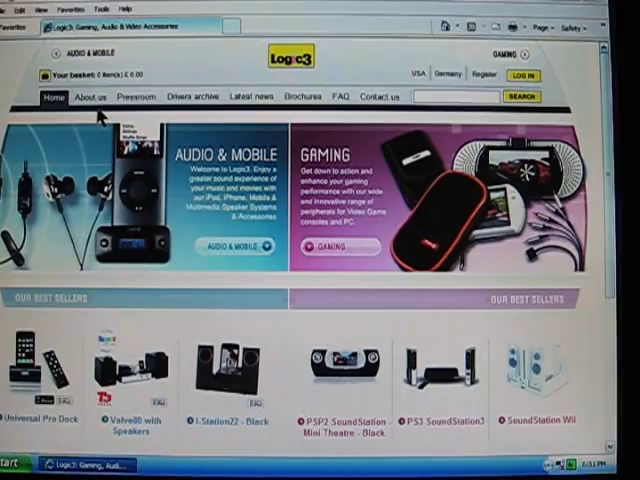
pyautogui.scroll(-3)
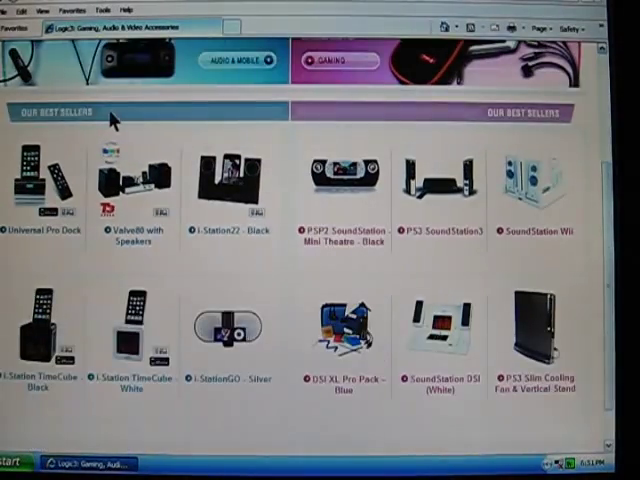